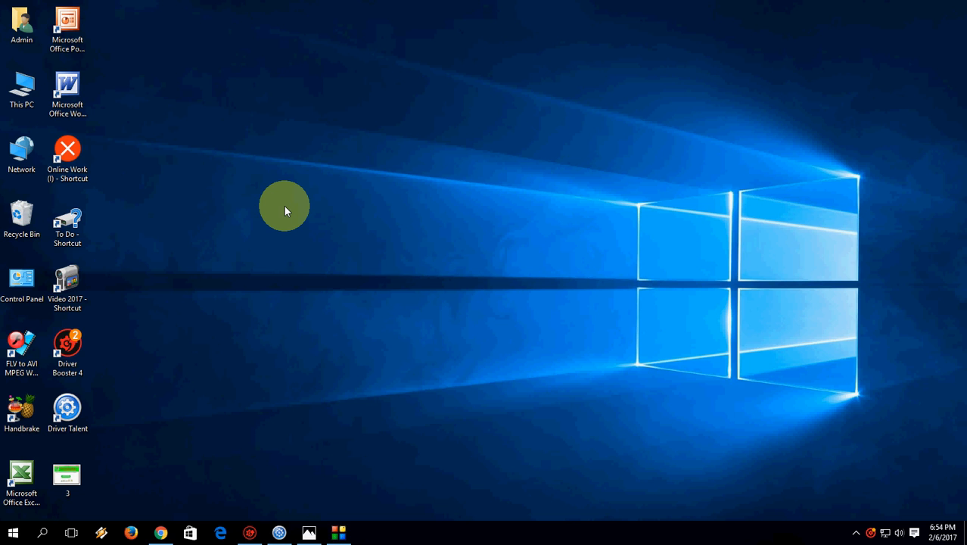
{"action": "mouse_move", "coordinate": [220, 532]}
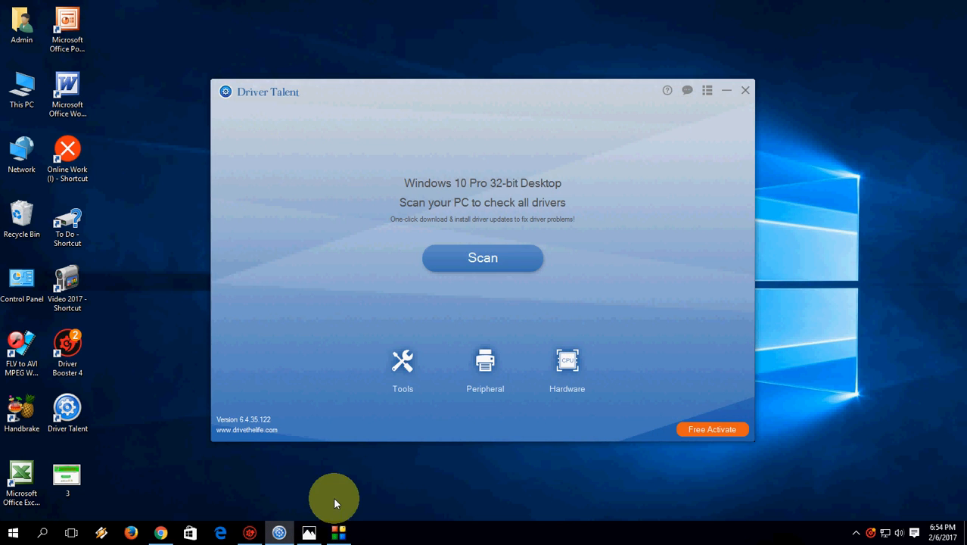
- Switch to Chrome, briefly show Driver Booster, then view the driver talent and driver identifier results
{"action": "left_click", "coordinate": [309, 533]}
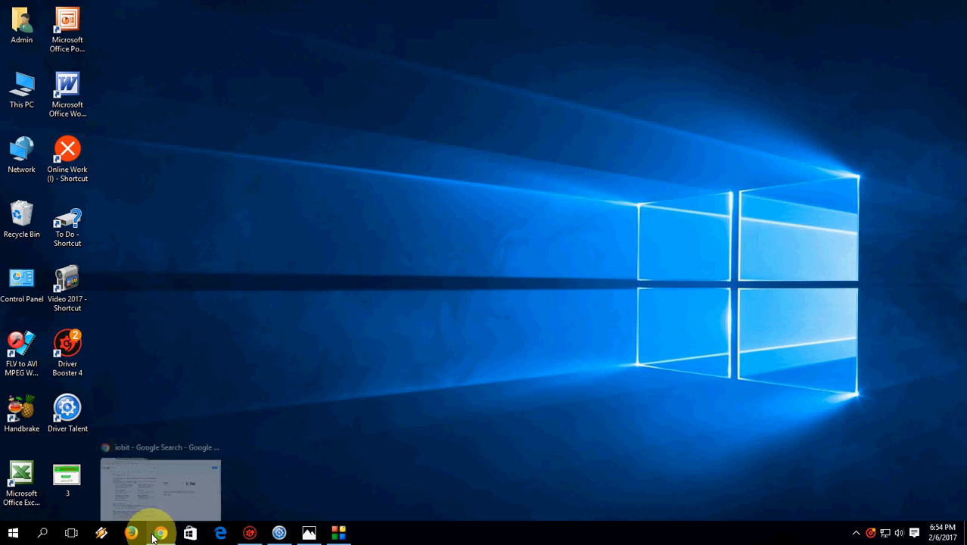
{"action": "left_click", "coordinate": [160, 488]}
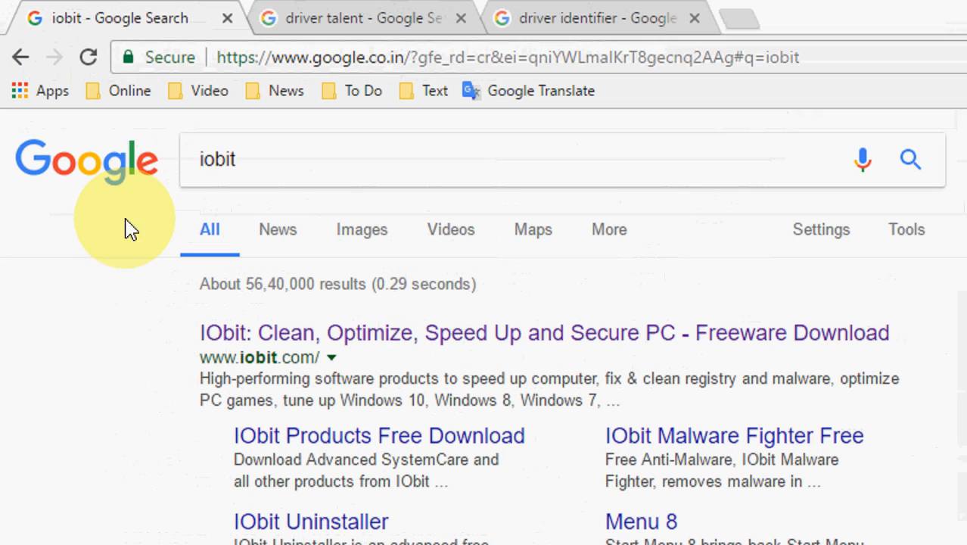
{"action": "mouse_move", "coordinate": [143, 223]}
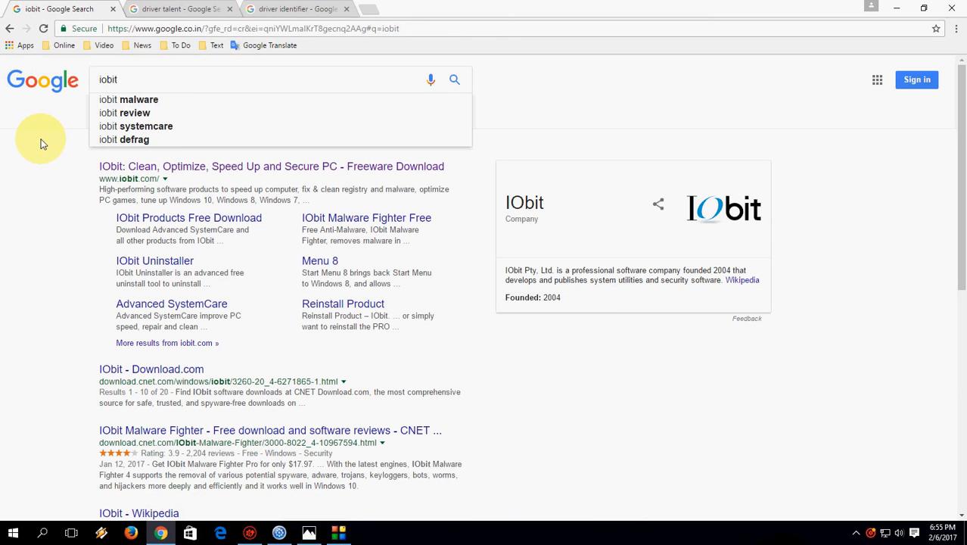
{"action": "left_click", "coordinate": [246, 533]}
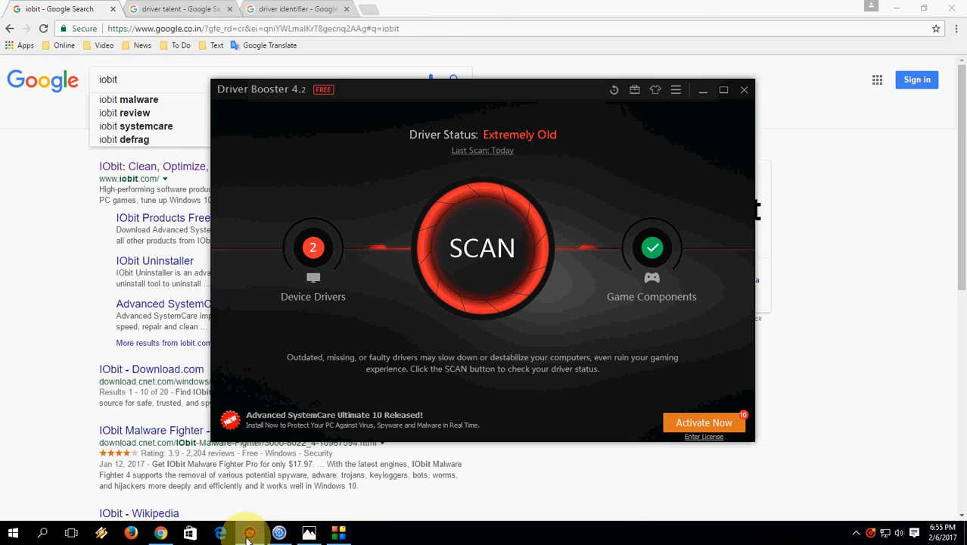
{"action": "left_click", "coordinate": [744, 89]}
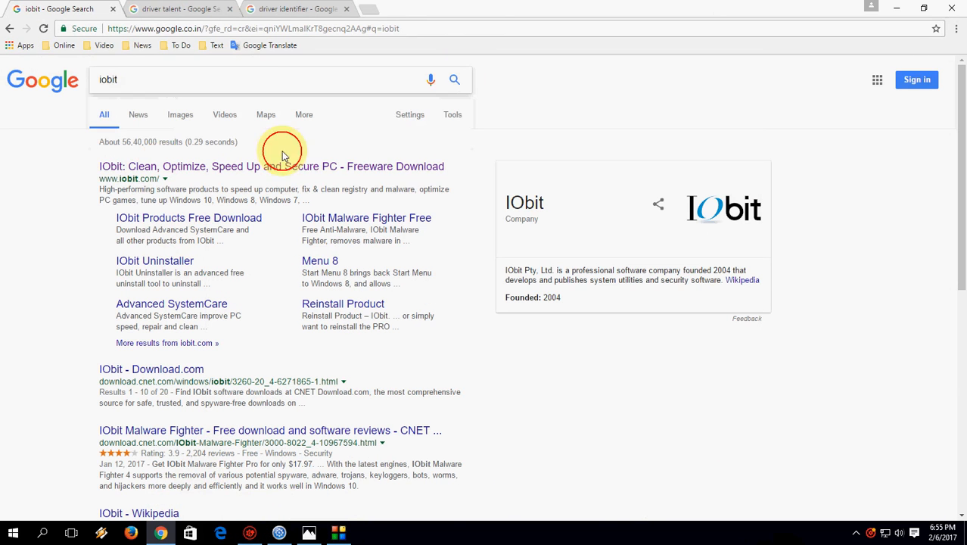
{"action": "mouse_move", "coordinate": [206, 170]}
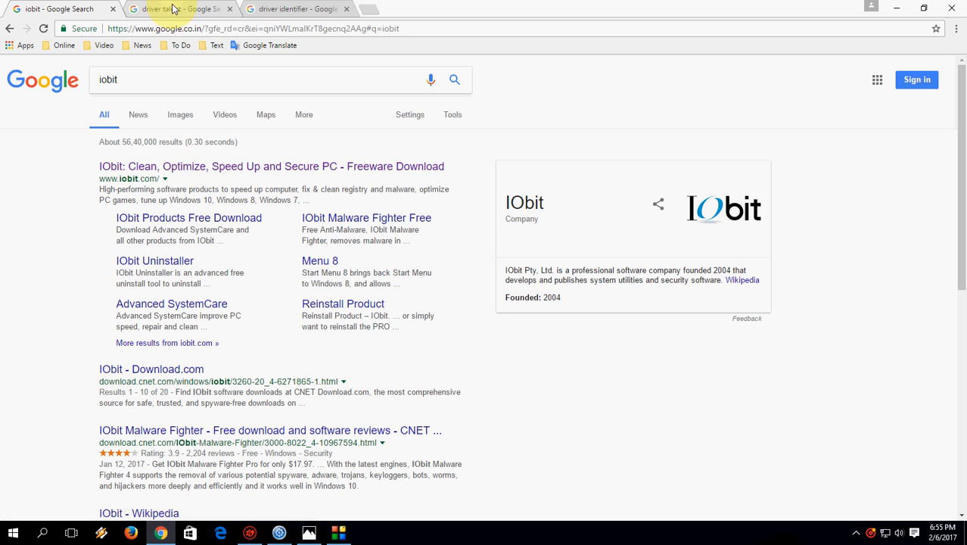
{"action": "left_click", "coordinate": [180, 9]}
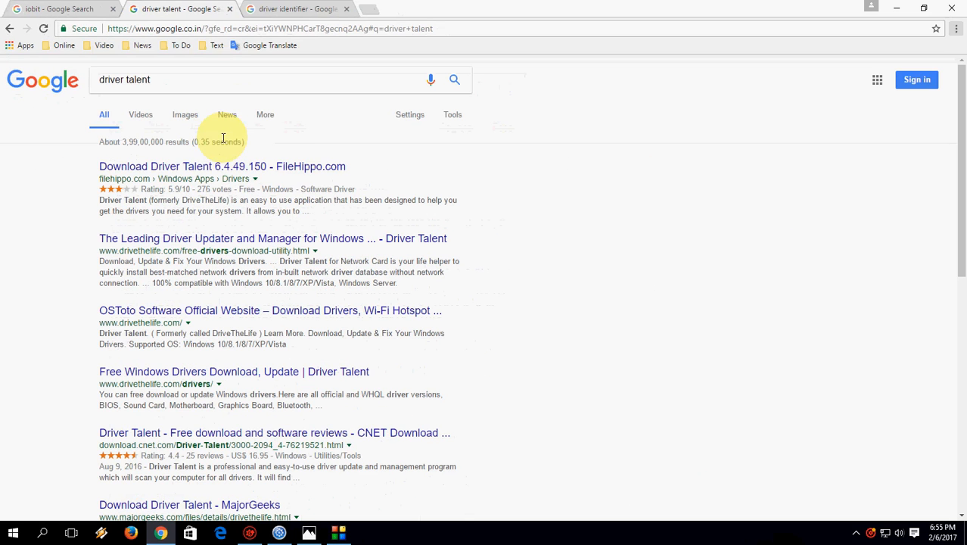
{"action": "left_click", "coordinate": [295, 9]}
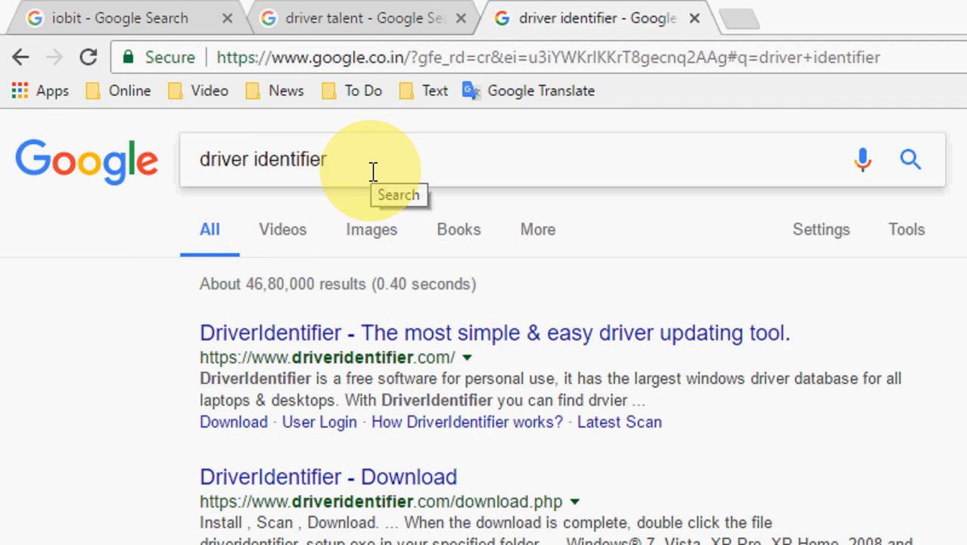
{"action": "mouse_move", "coordinate": [417, 151]}
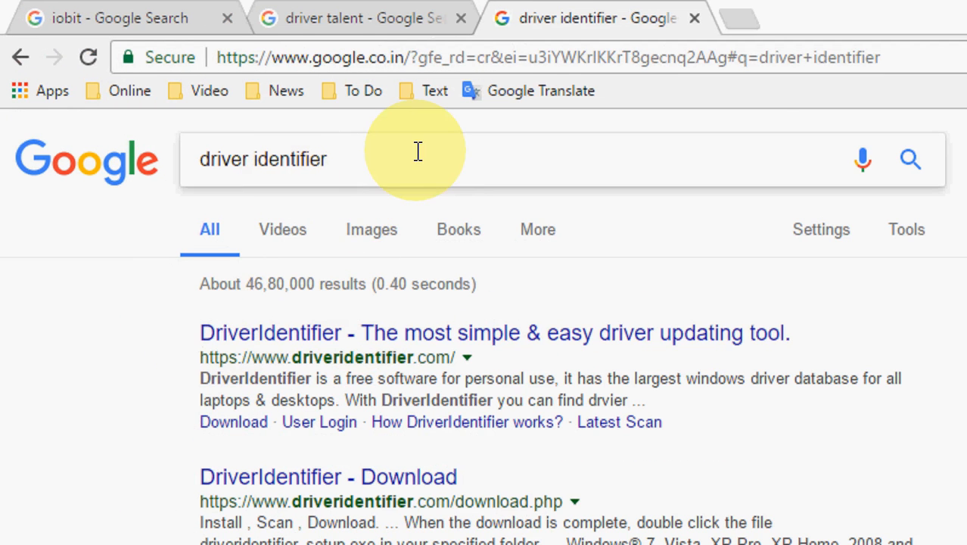
{"action": "mouse_move", "coordinate": [367, 333]}
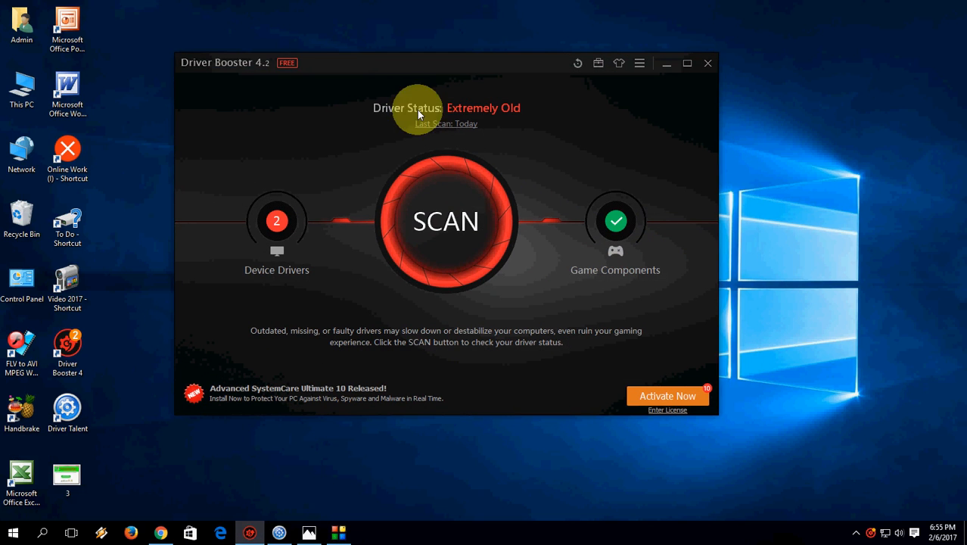
- Start a Driver Booster scan that finds outdated sound controller and network adapter drivers
{"action": "left_click", "coordinate": [446, 221]}
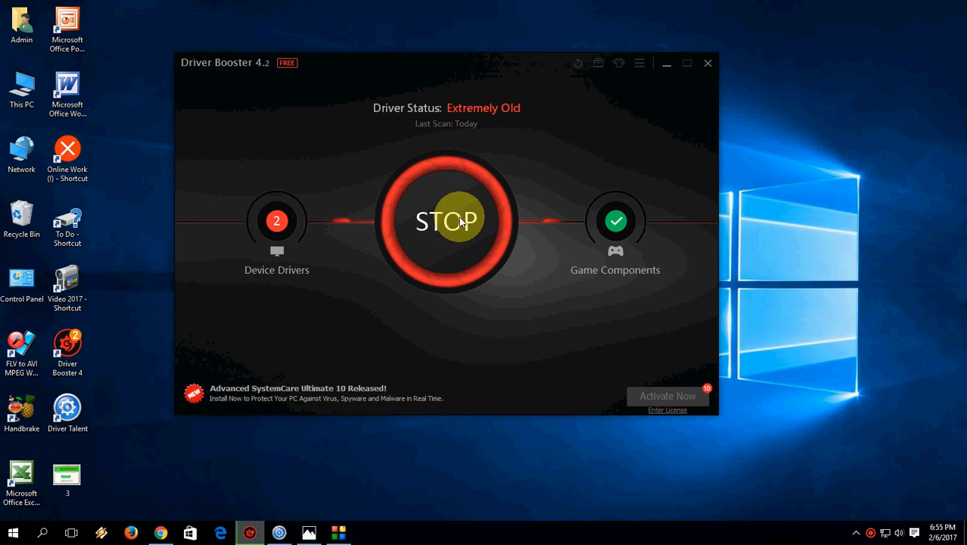
{"action": "left_click", "coordinate": [446, 221]}
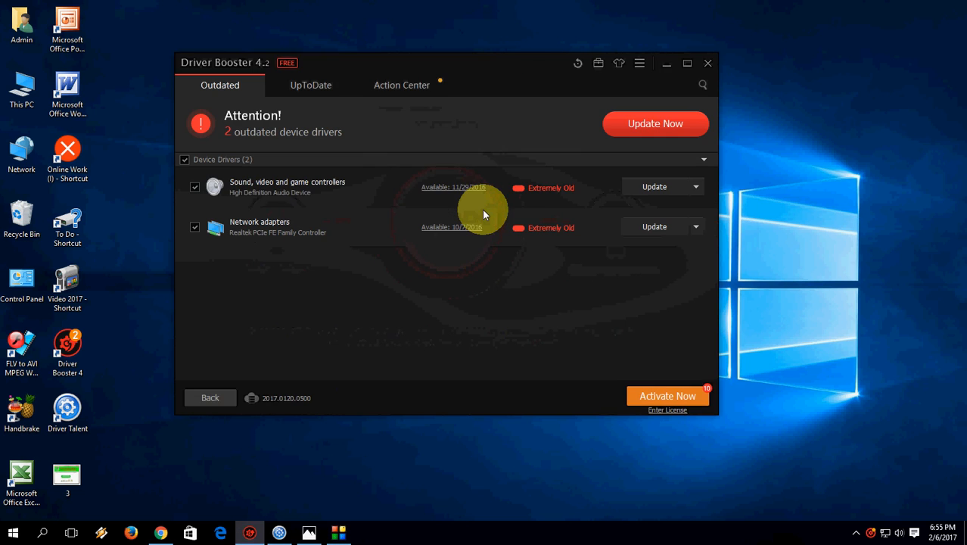
{"action": "mouse_move", "coordinate": [264, 143]}
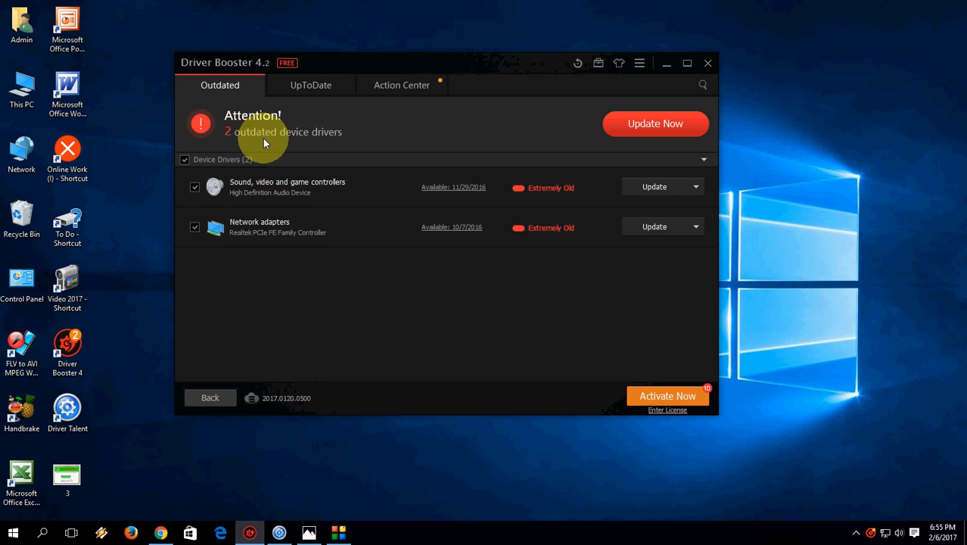
{"action": "mouse_move", "coordinate": [297, 143]}
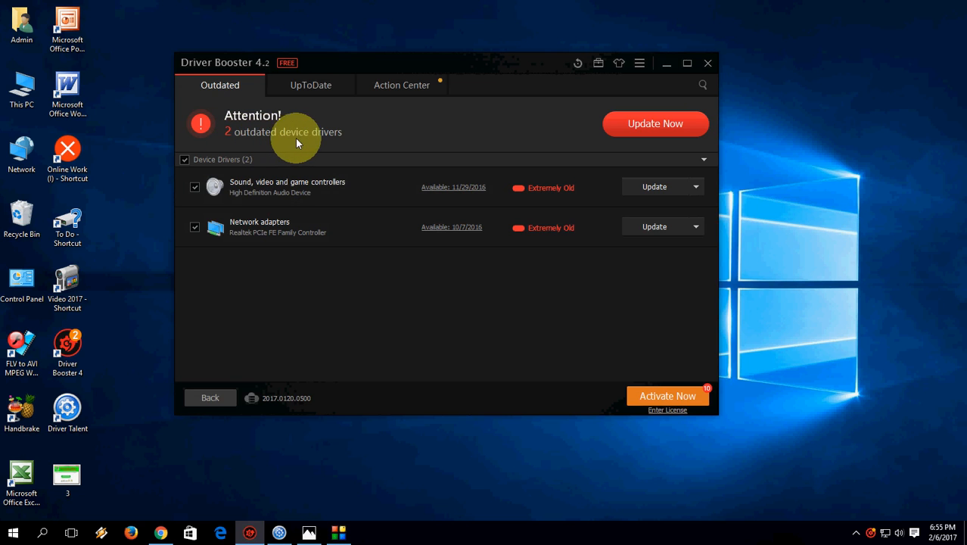
{"action": "mouse_move", "coordinate": [654, 187]}
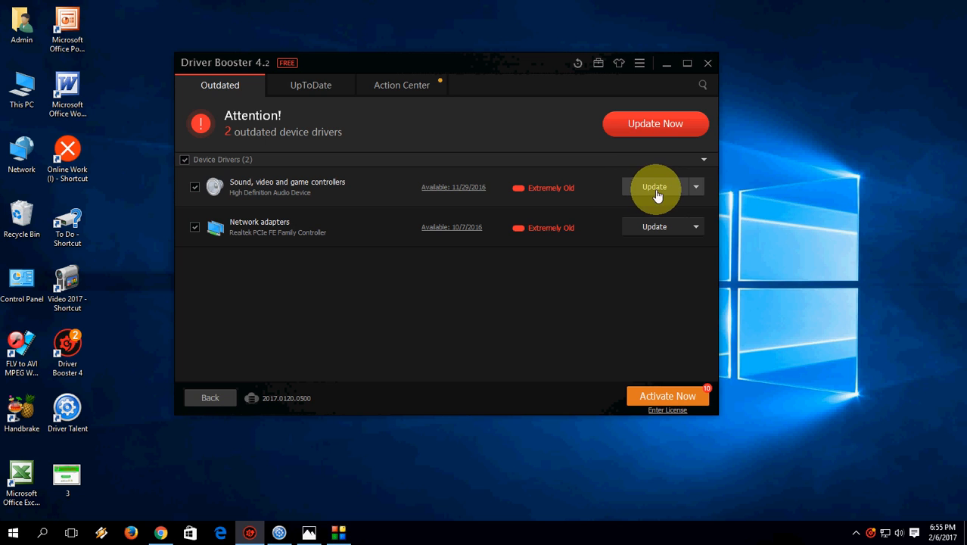
{"action": "mouse_move", "coordinate": [500, 232]}
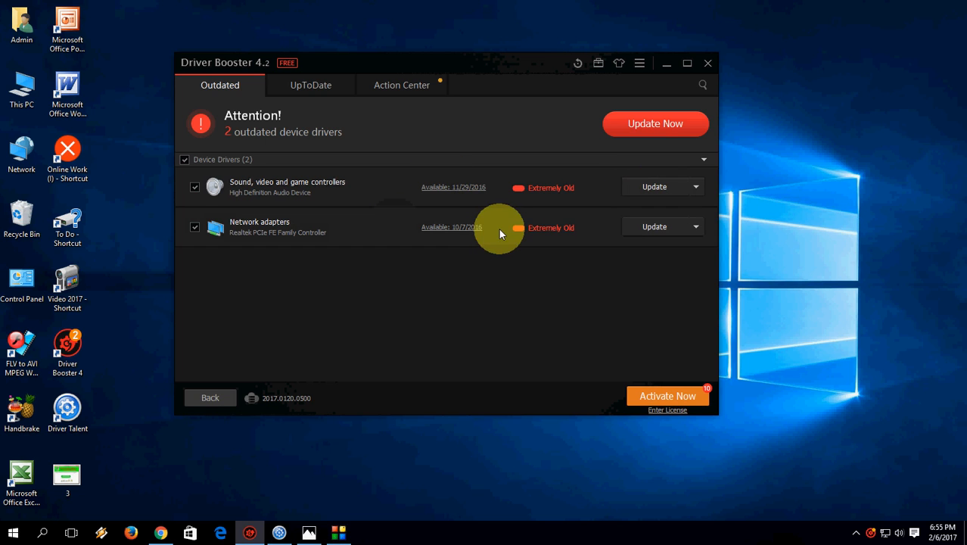
{"action": "mouse_move", "coordinate": [668, 64]}
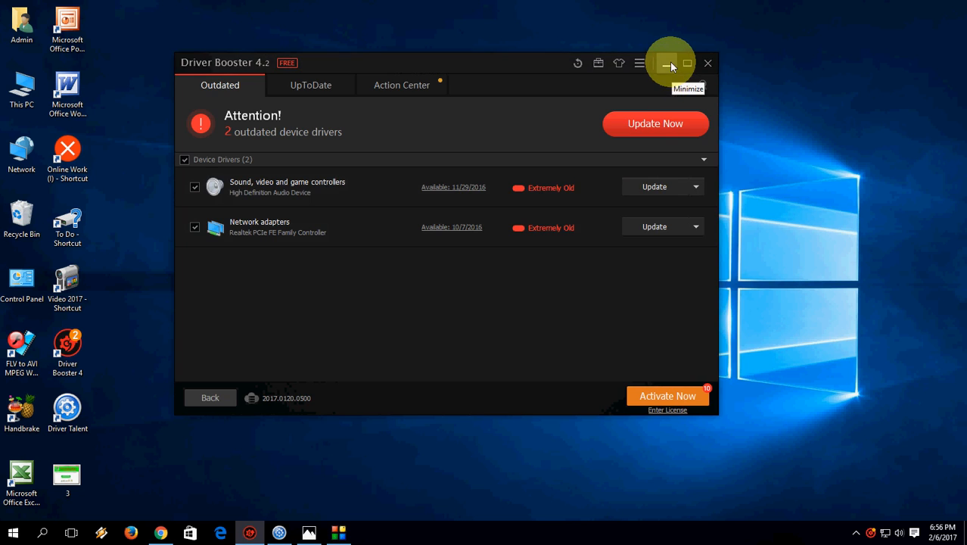
- Minimize Driver Booster after reviewing the two outdated sound and network drivers
{"action": "left_click", "coordinate": [669, 63]}
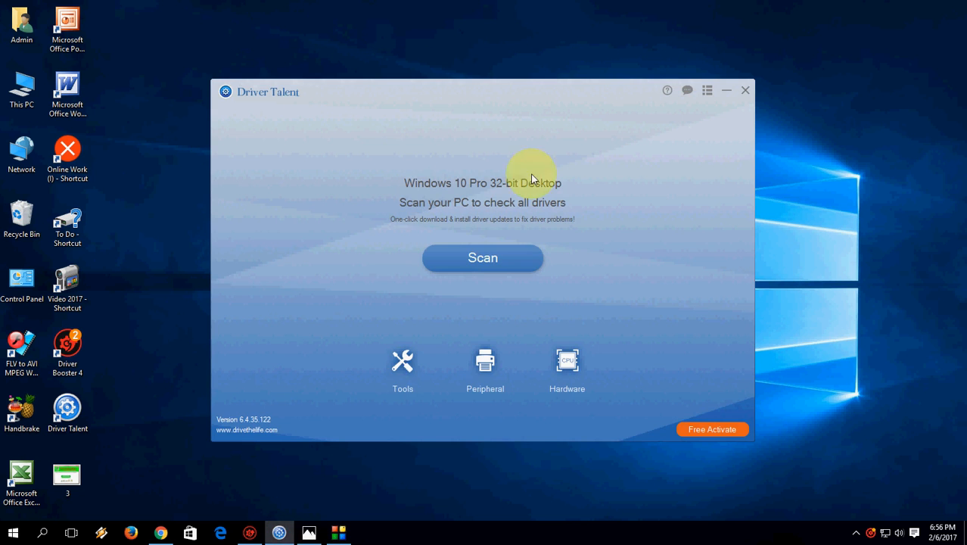
- Scan with Driver Talent to list the audio and network repairs and the motherboard update
{"action": "left_click", "coordinate": [482, 257]}
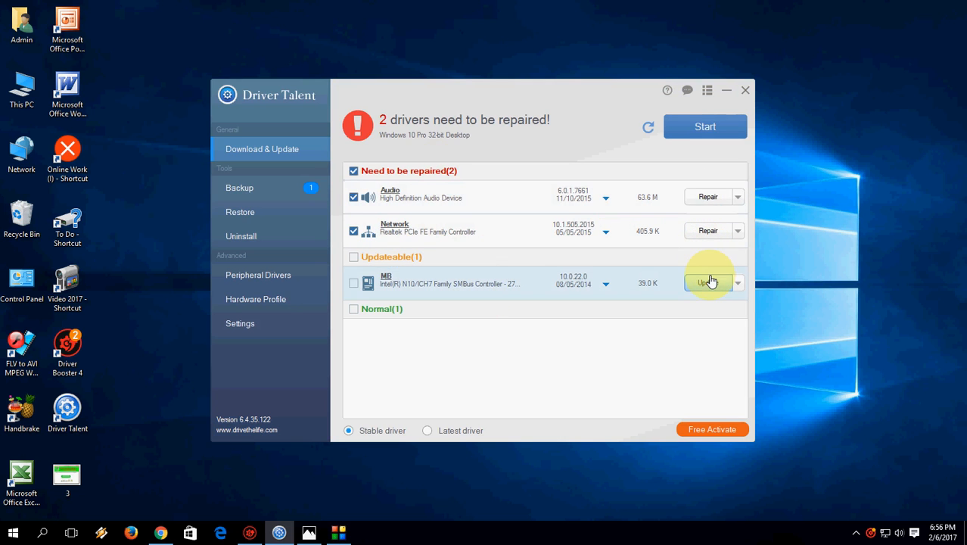
{"action": "mouse_move", "coordinate": [696, 151]}
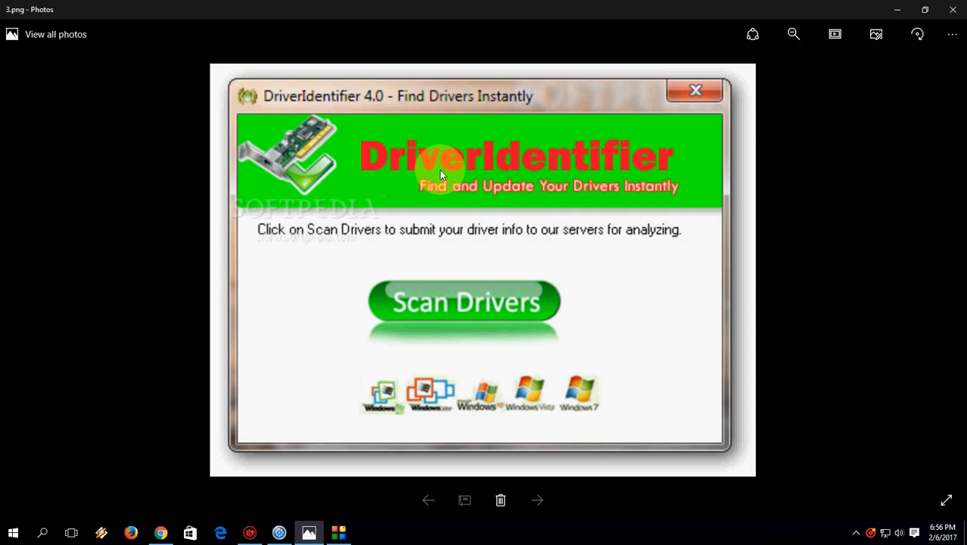
{"action": "mouse_move", "coordinate": [469, 318]}
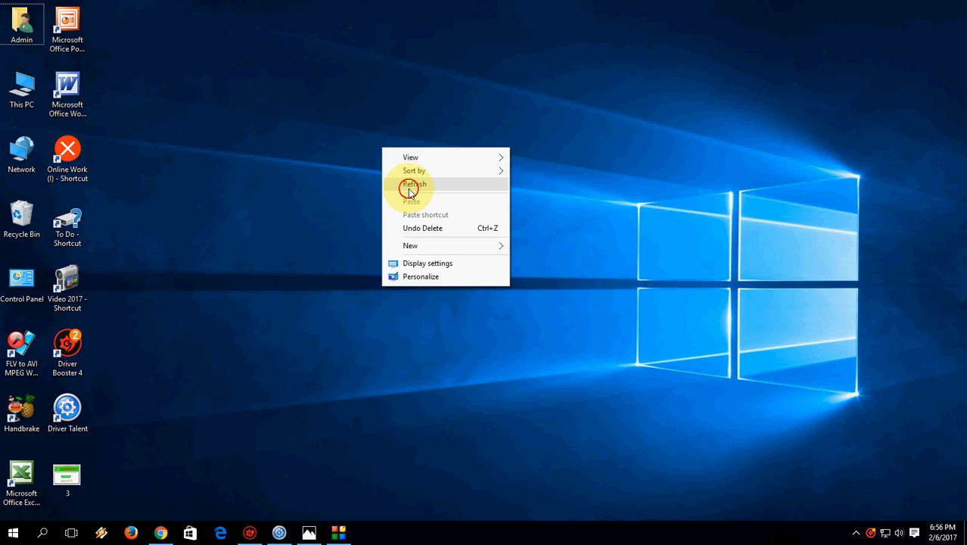
- Refresh the desktop, then minimize Driver Booster showing its two extremely old drivers
{"action": "left_click", "coordinate": [415, 184]}
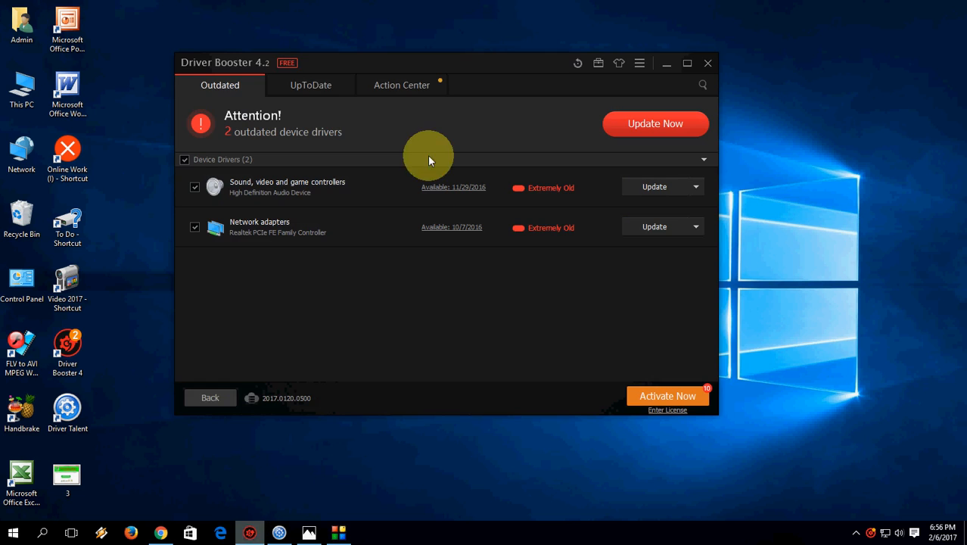
{"action": "mouse_move", "coordinate": [305, 85]}
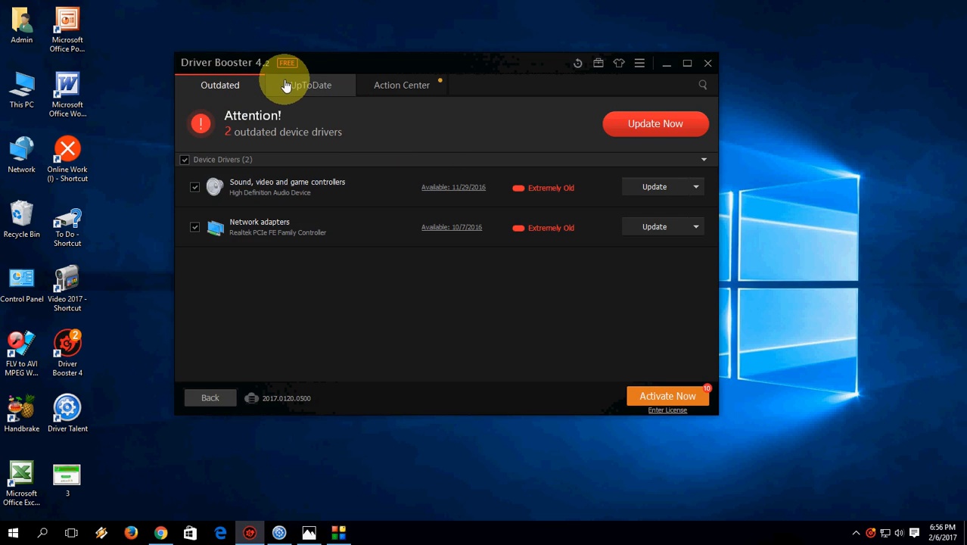
{"action": "mouse_move", "coordinate": [664, 64]}
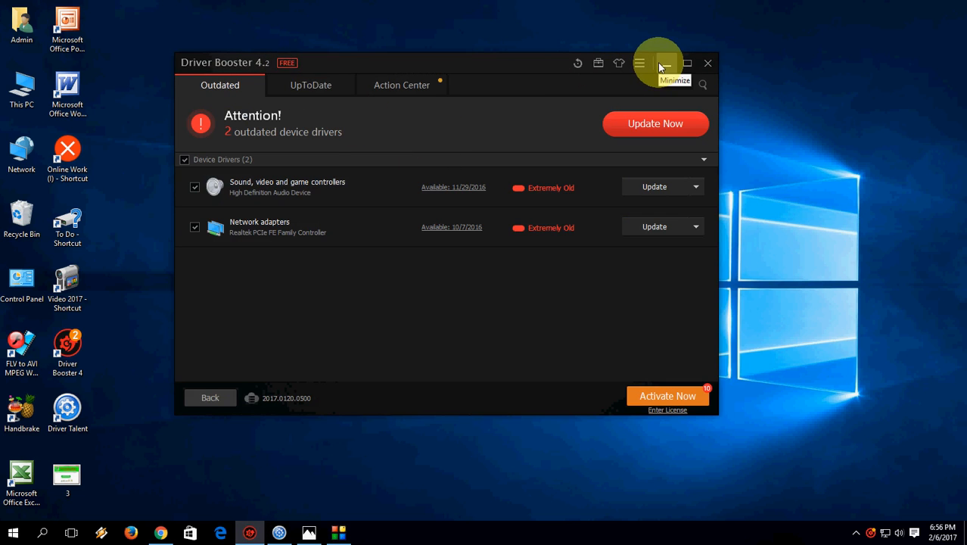
{"action": "left_click", "coordinate": [664, 63]}
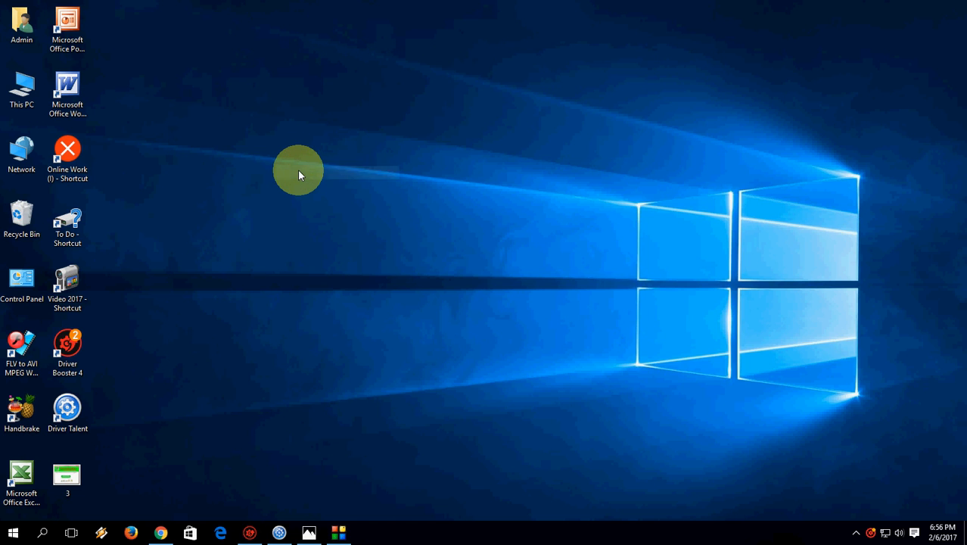